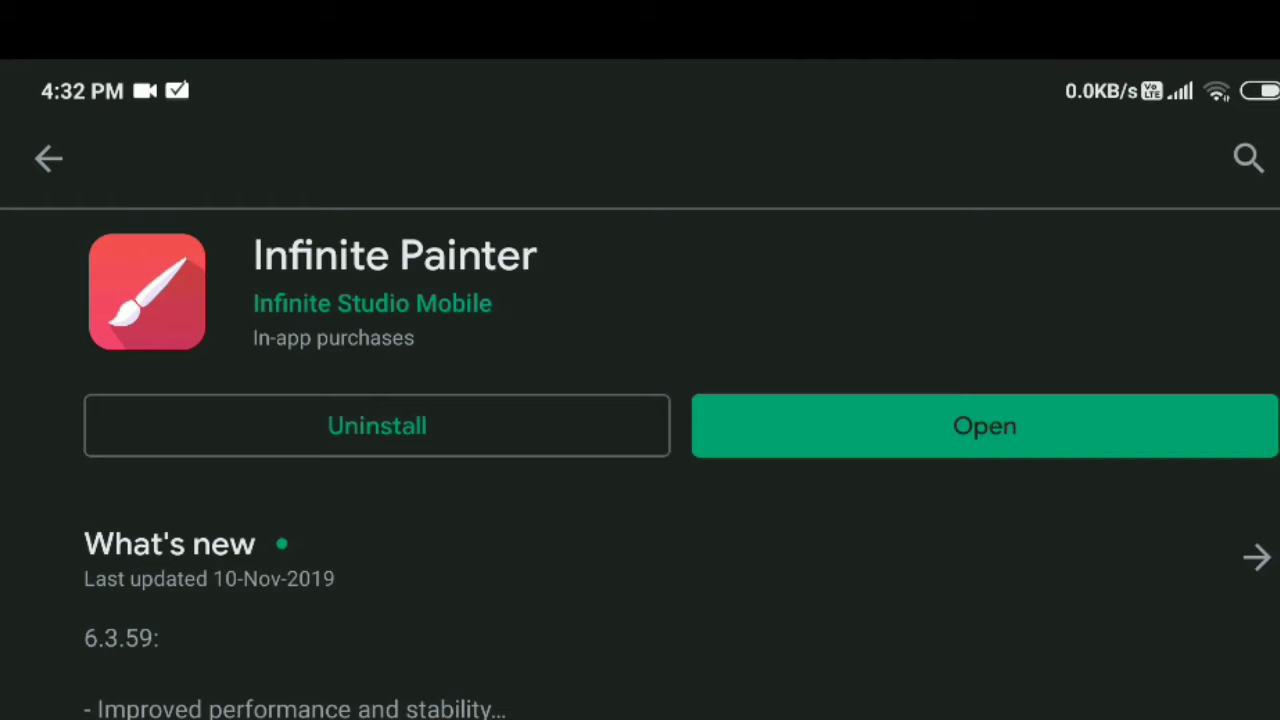
Launch Infinite Painter from its Play Store page
click(984, 424)
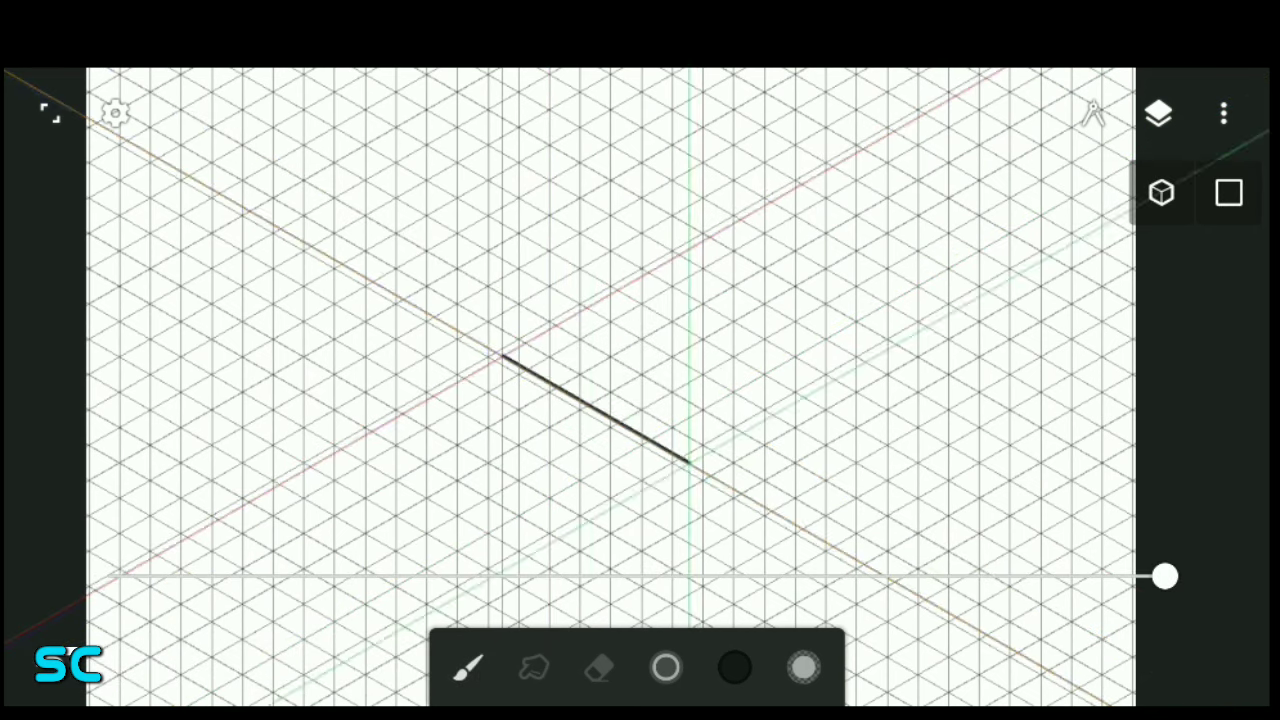
Draw a room edge along the isometric grid with the Line shape tool
drag(1158, 576, 950, 576)
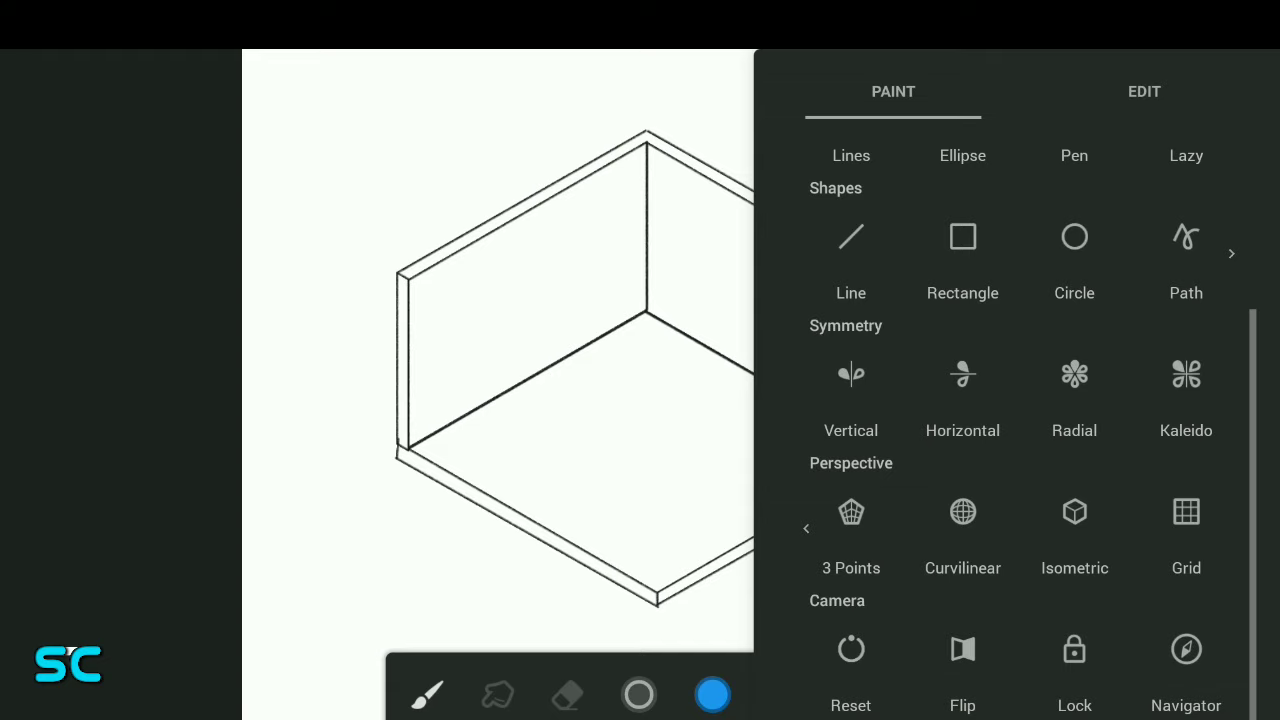
Fill the floor rim and both wall edge strips with blue
scroll(down, 3)
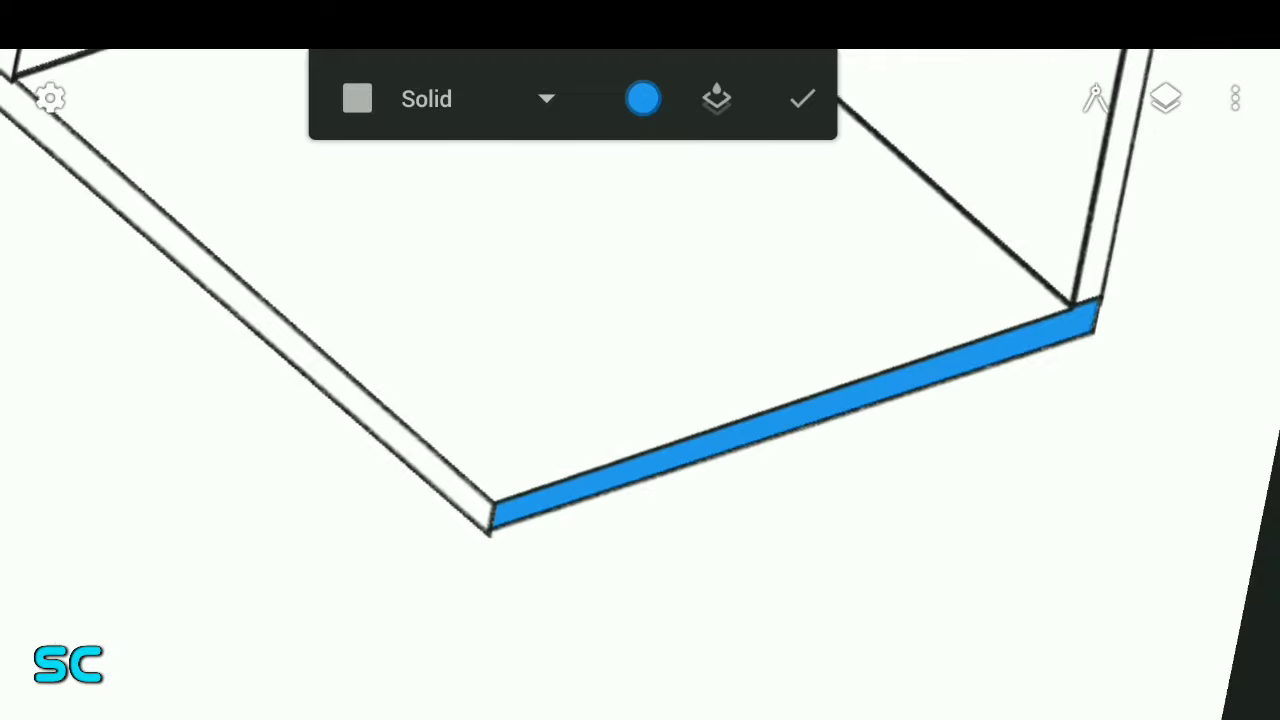
click(644, 98)
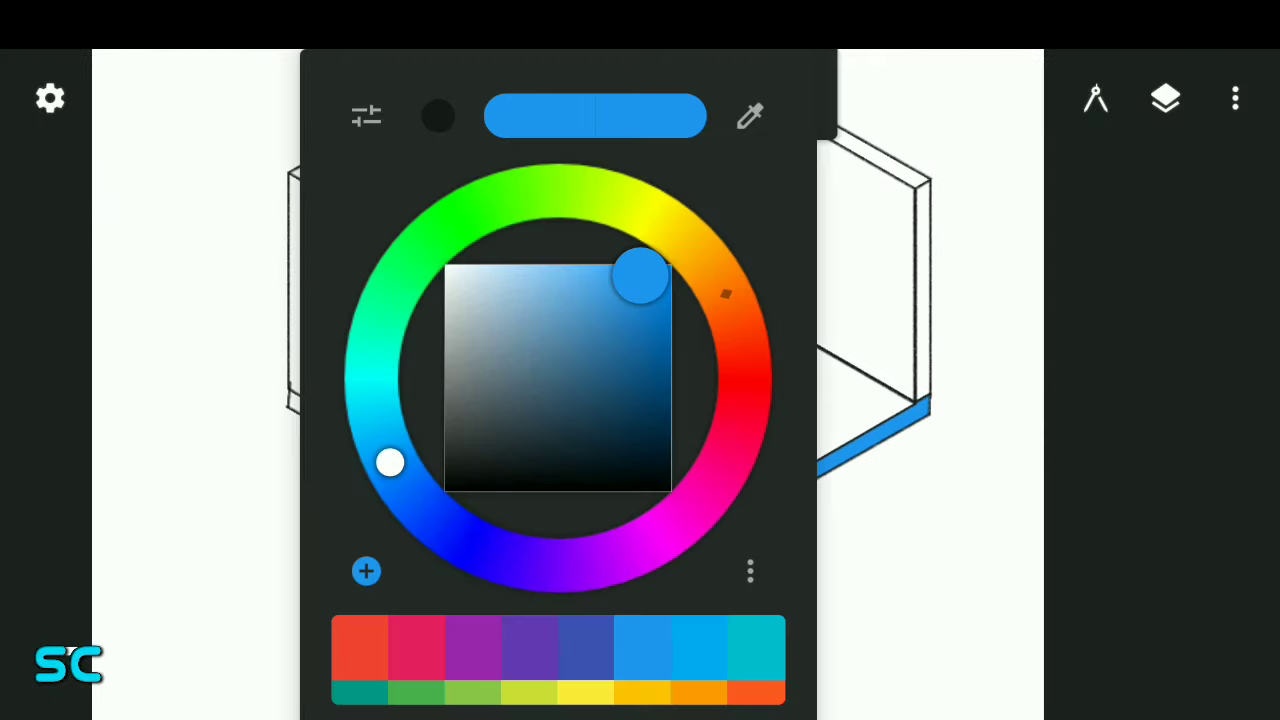
drag(640, 272, 670, 300)
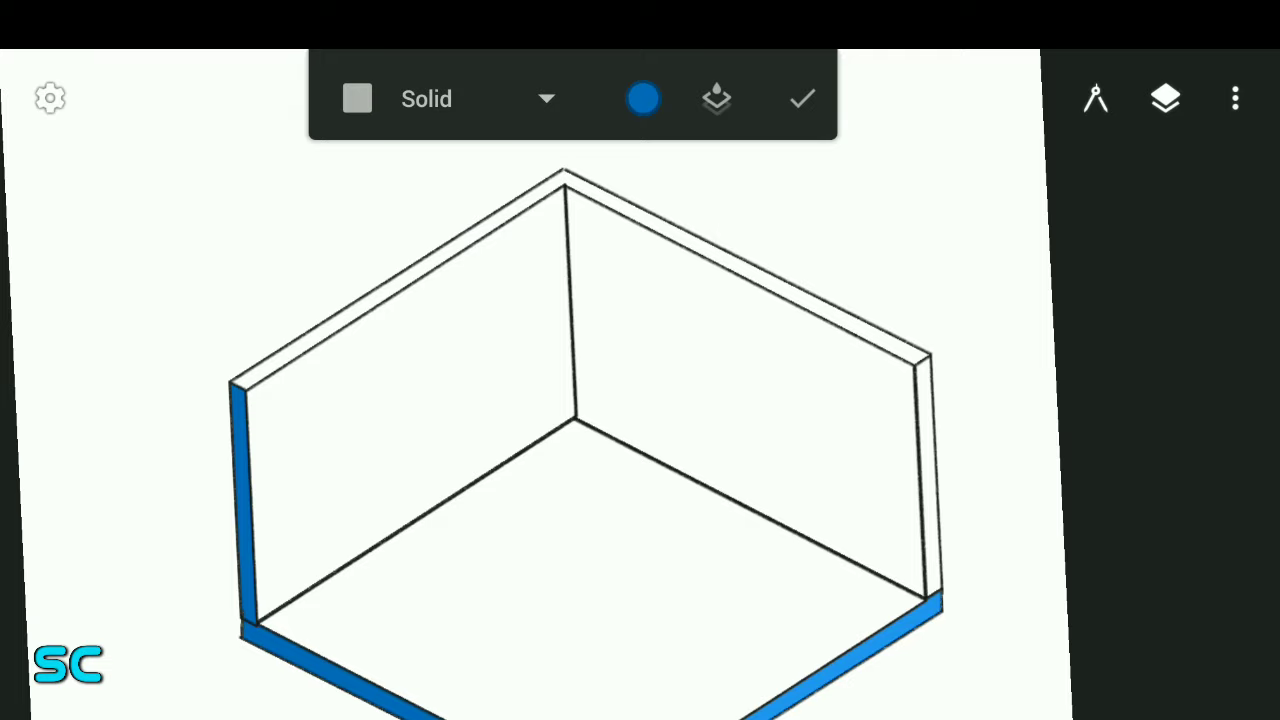
click(644, 98)
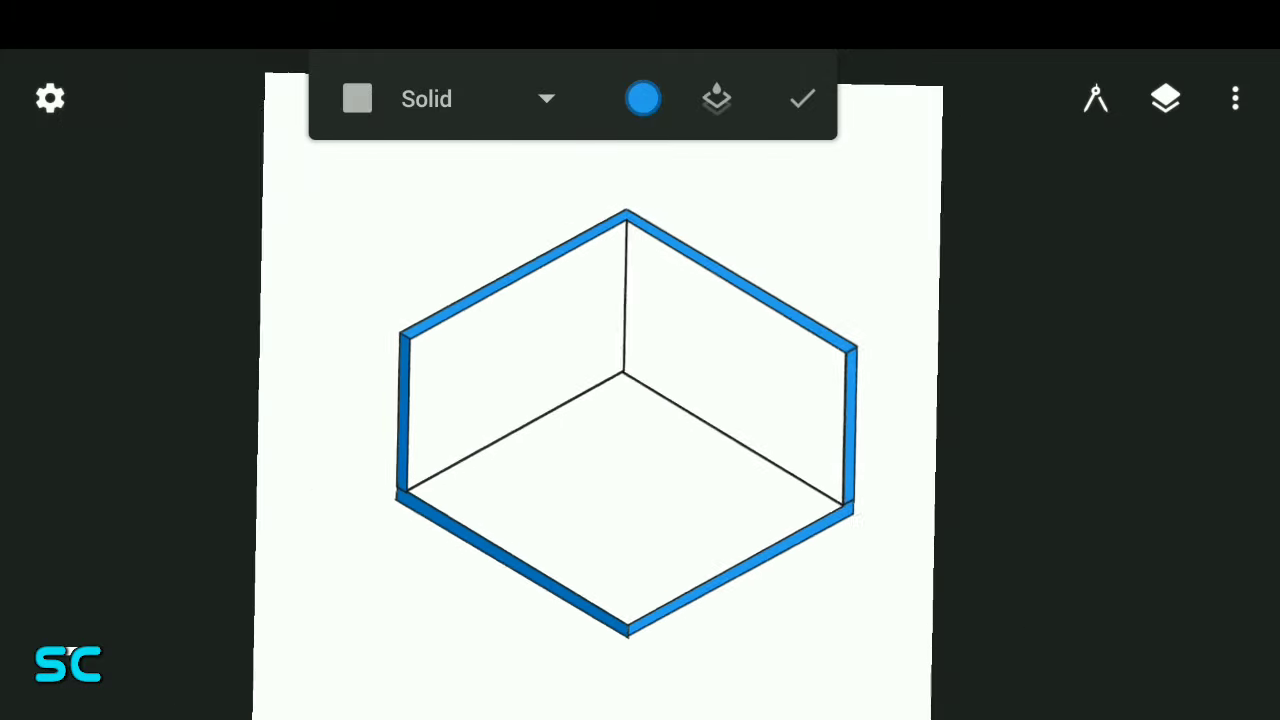
Fill the right wall teal, the left wall darker teal and the floor near-black
click(644, 98)
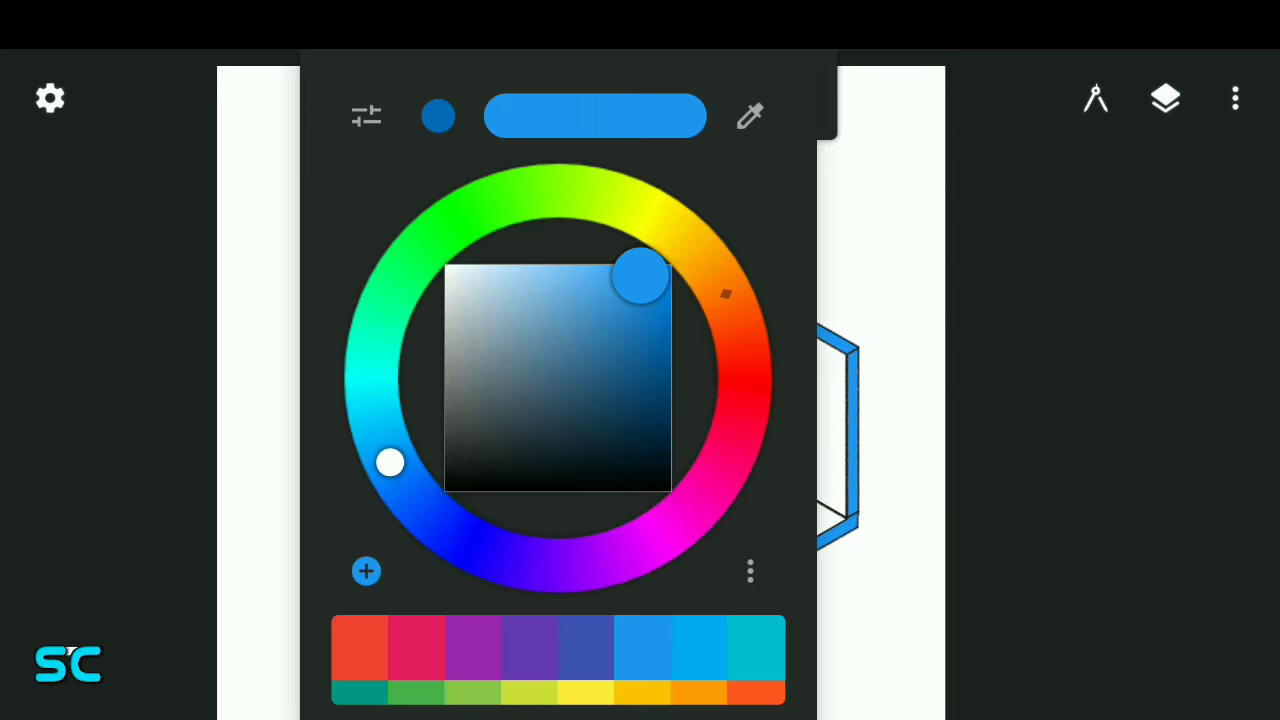
drag(640, 272, 670, 304)
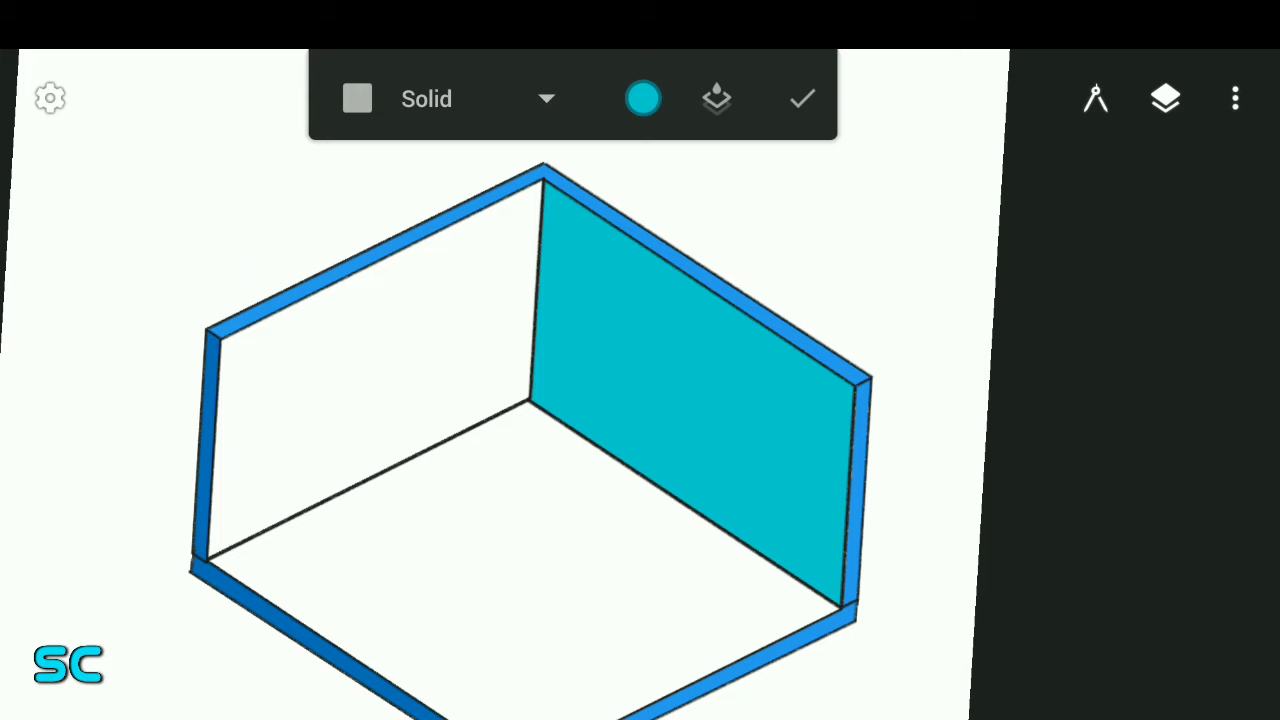
click(642, 98)
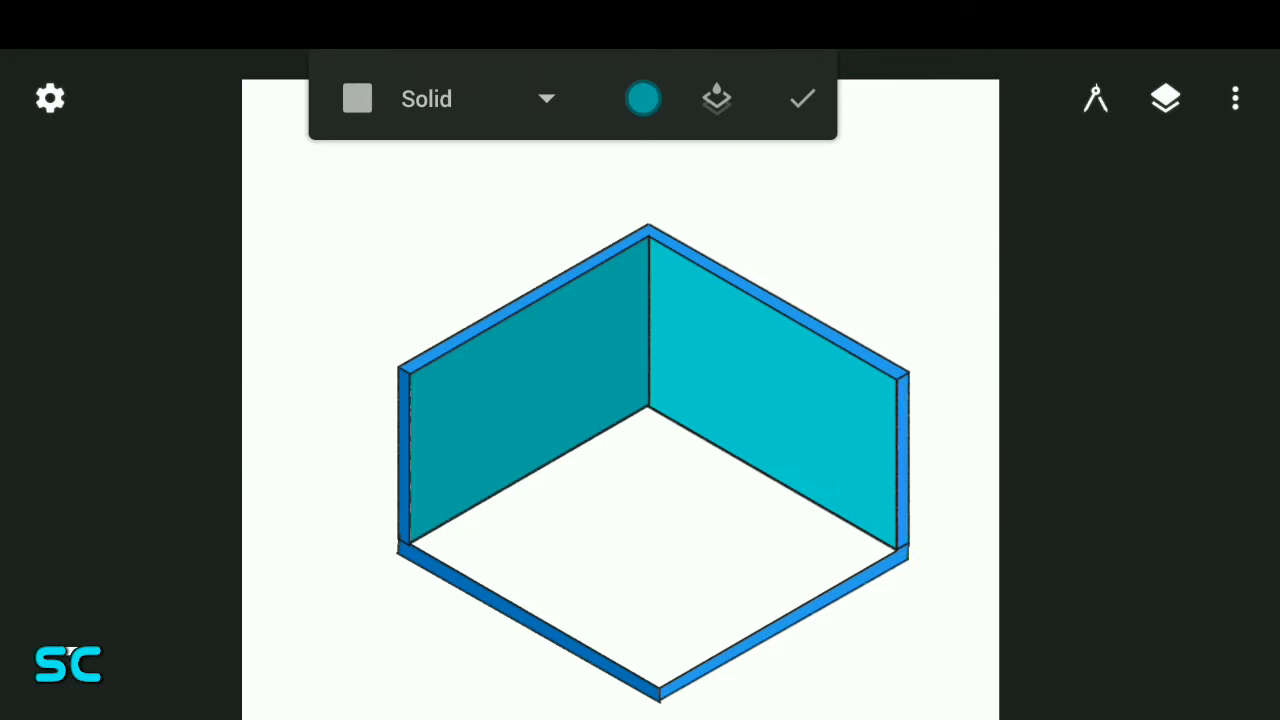
click(644, 98)
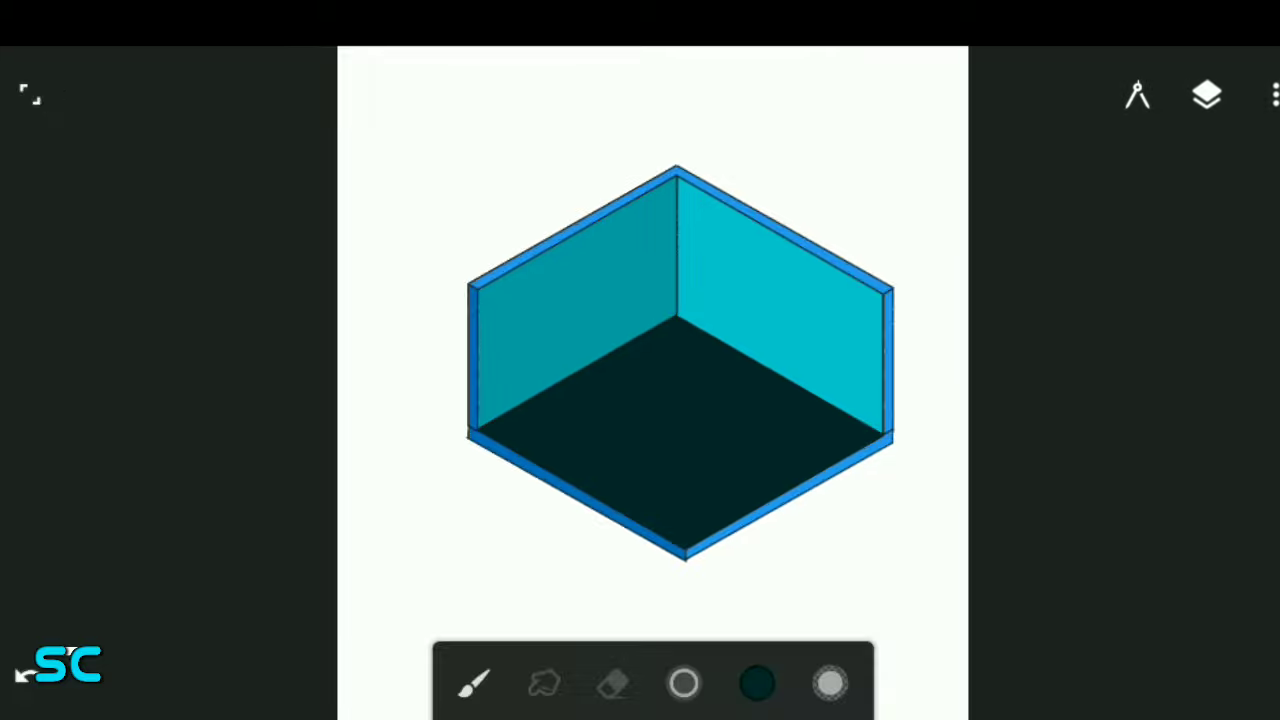
Import the wooden plank texture from the Download images folder
click(1274, 94)
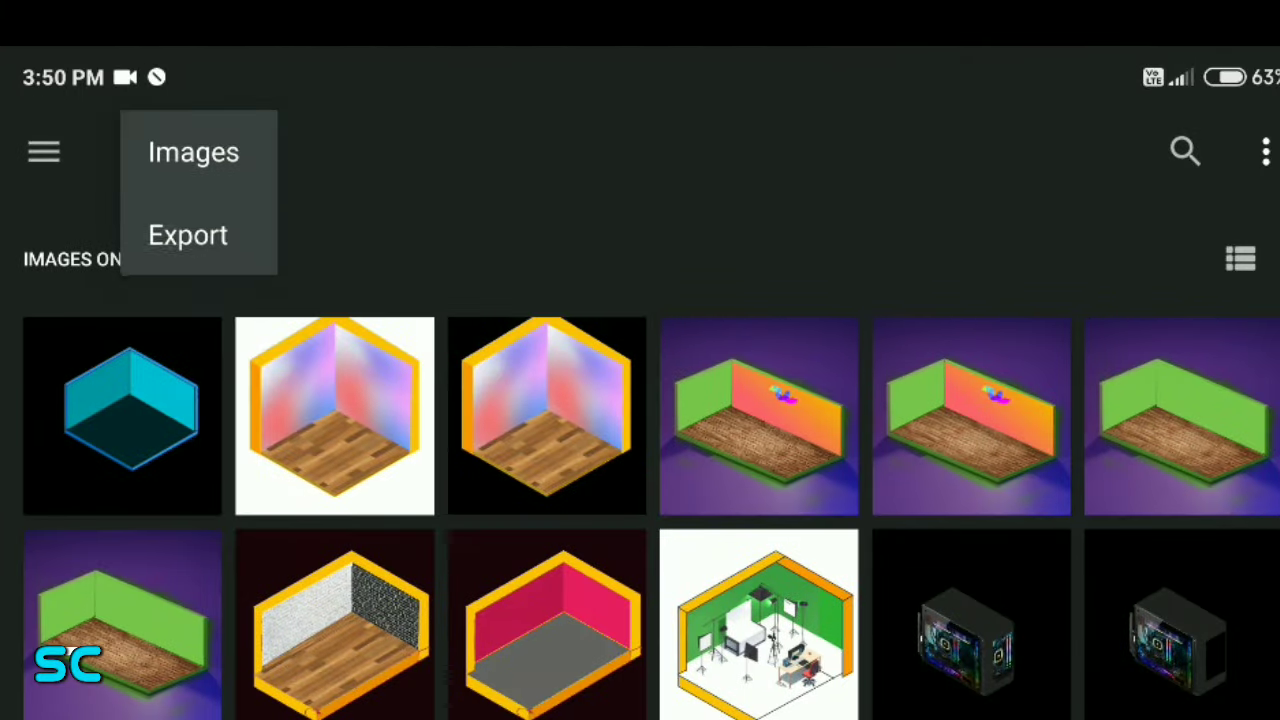
click(192, 152)
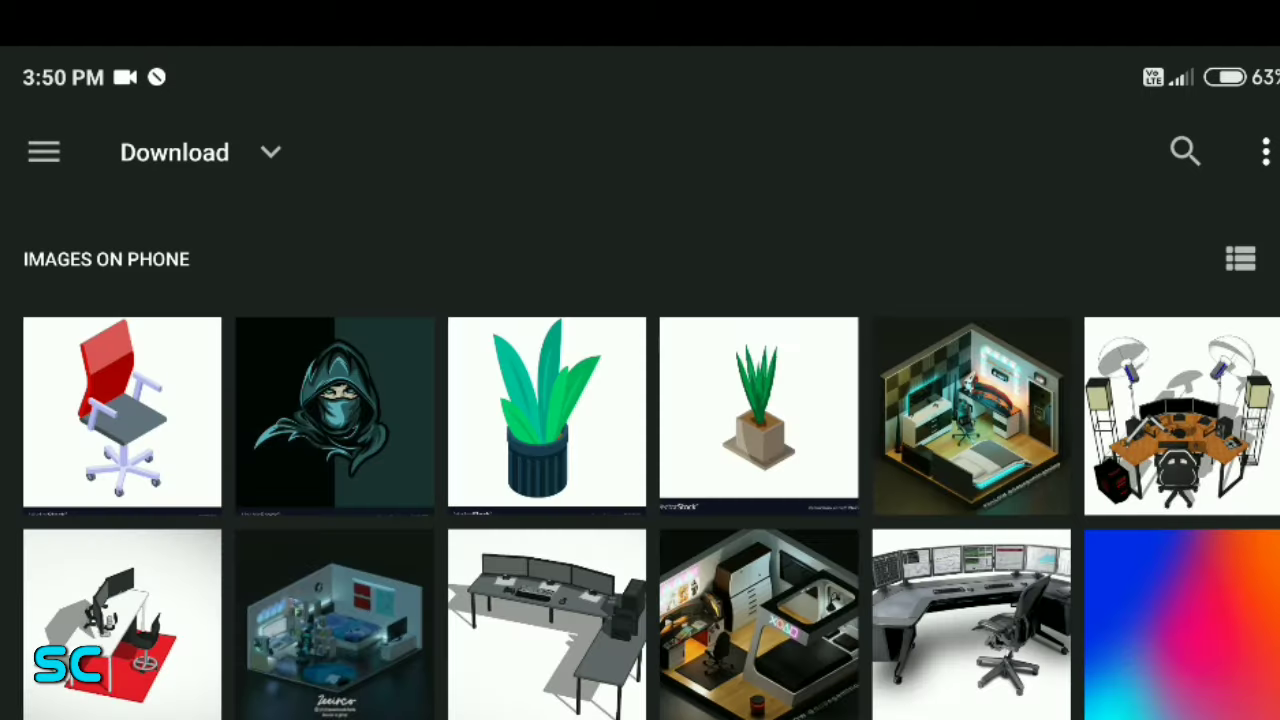
scroll(down, 3)
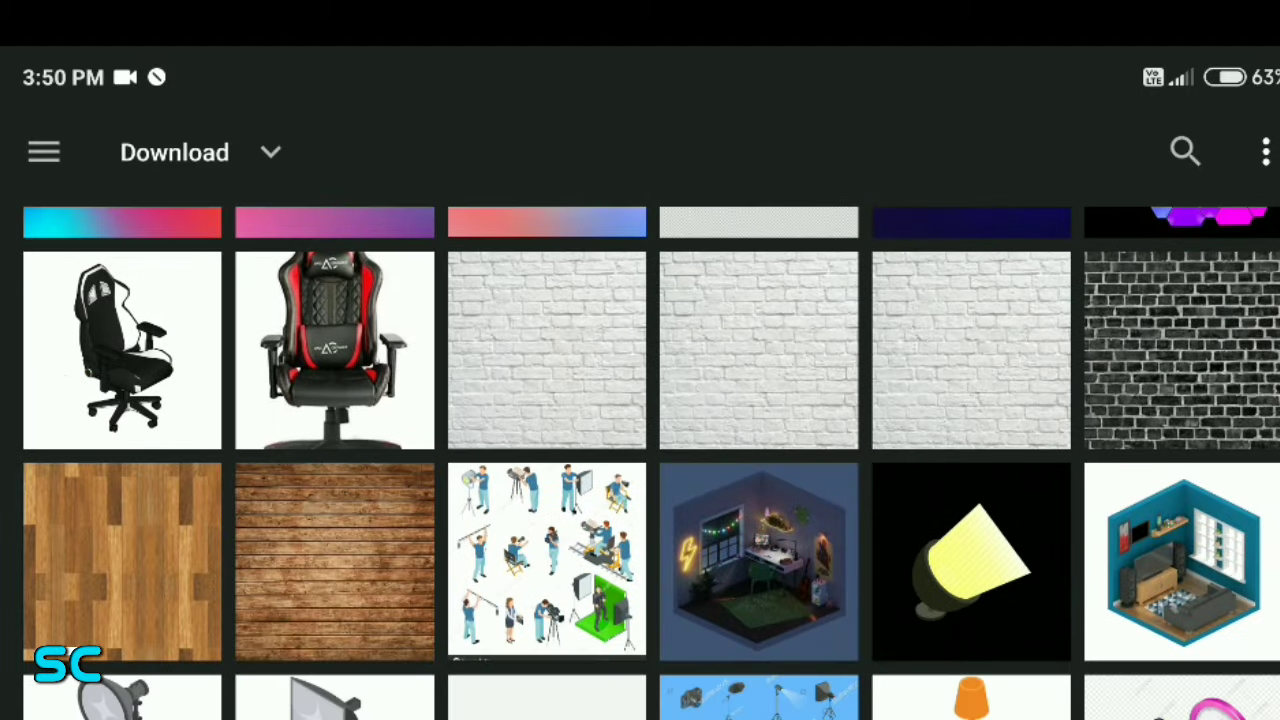
click(122, 560)
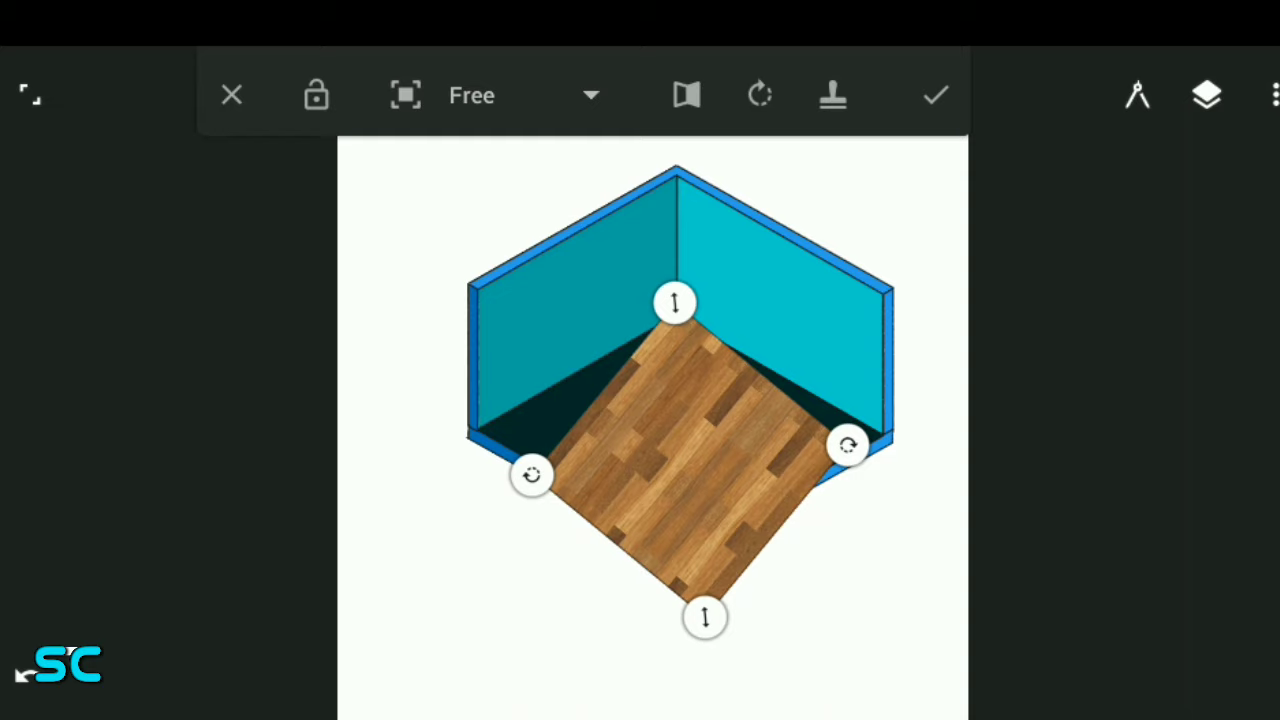
Distort the wood texture's corners onto the floor and commit it
click(404, 96)
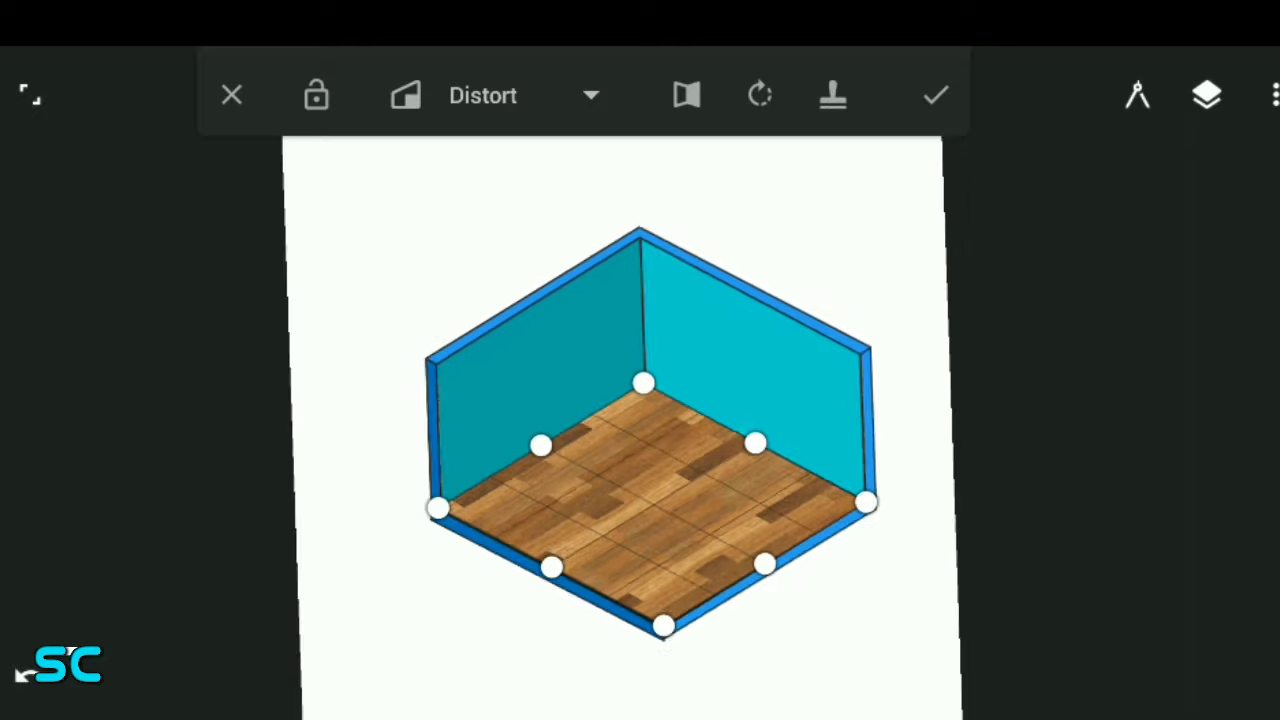
click(936, 94)
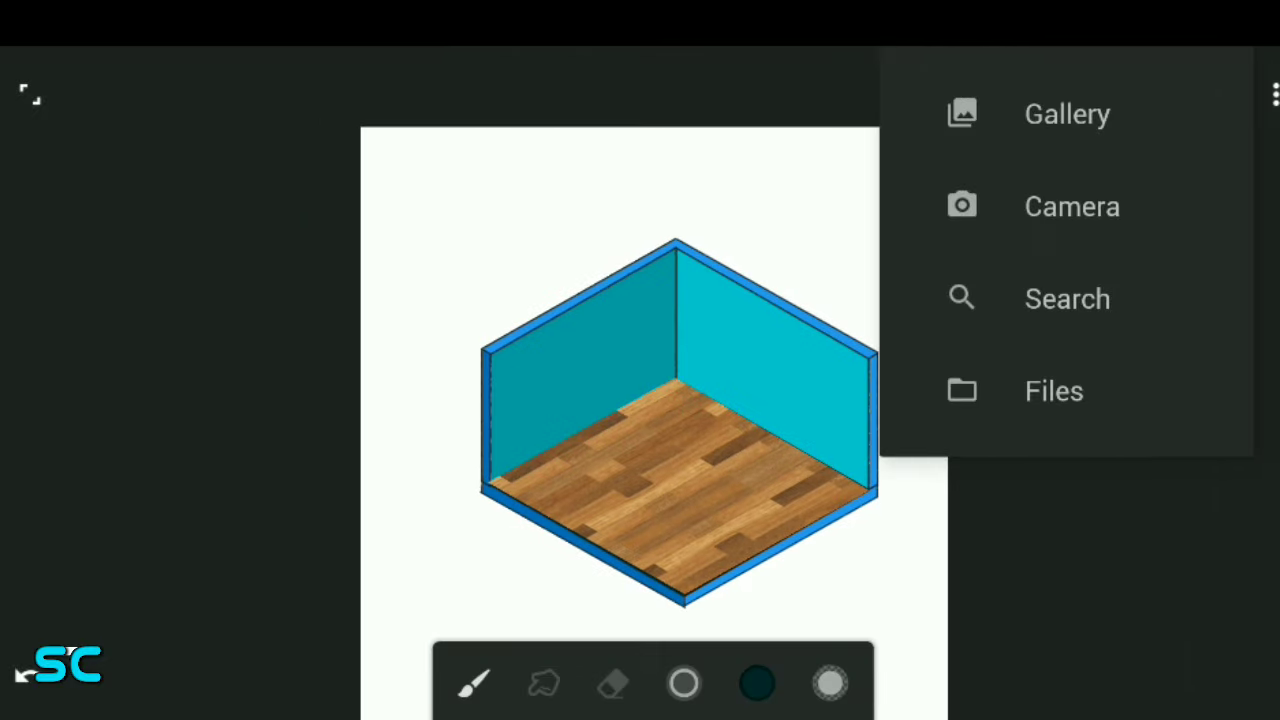
Import the gradient image from Gallery, distort it onto the right wall and commit
click(1066, 112)
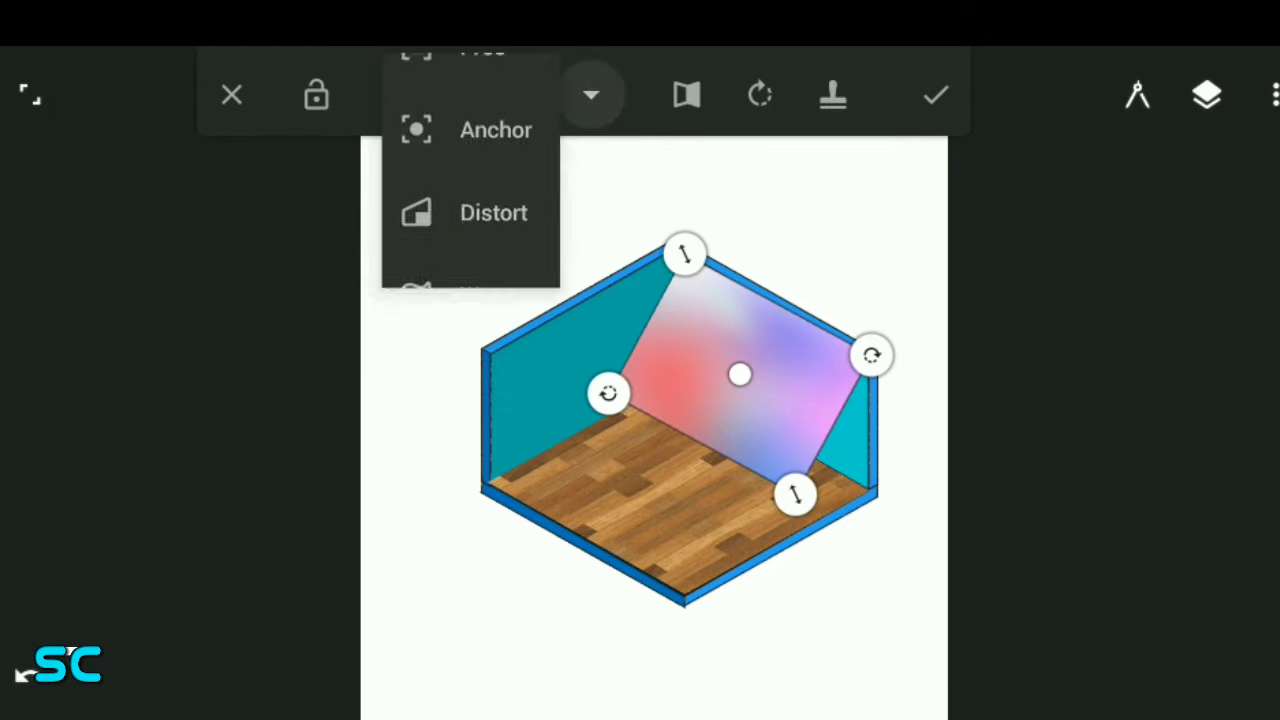
click(492, 212)
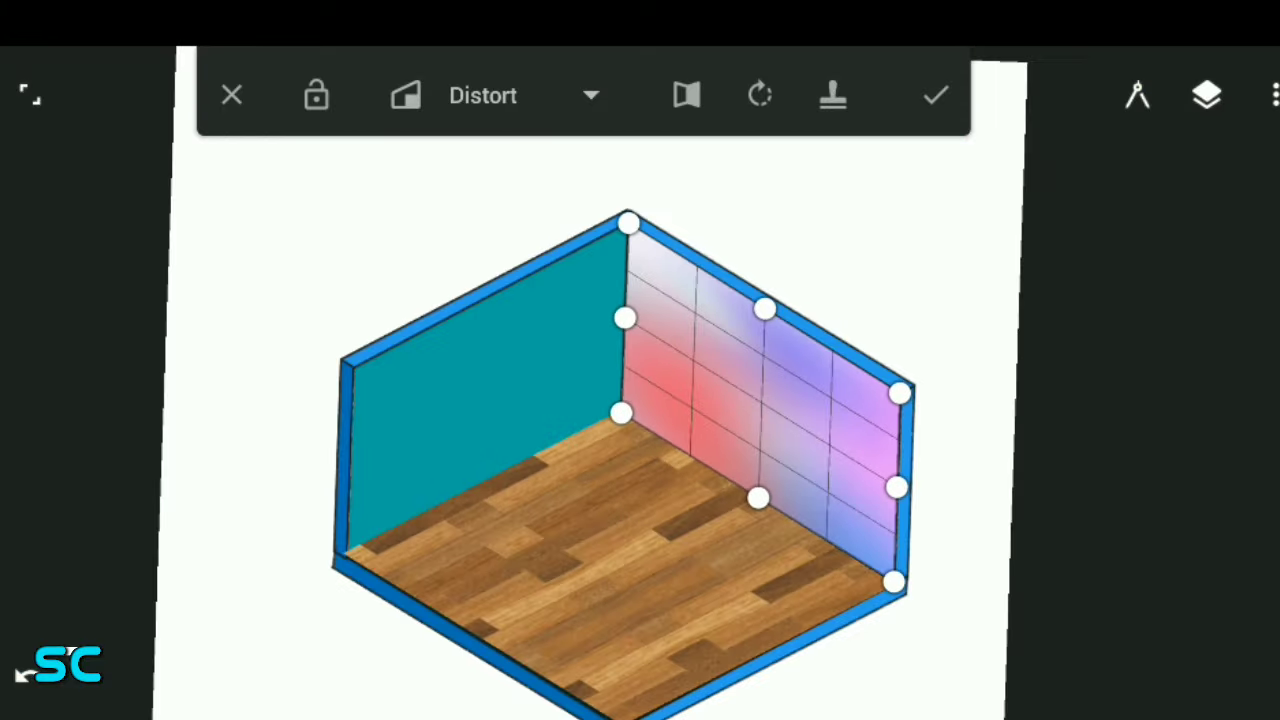
click(936, 96)
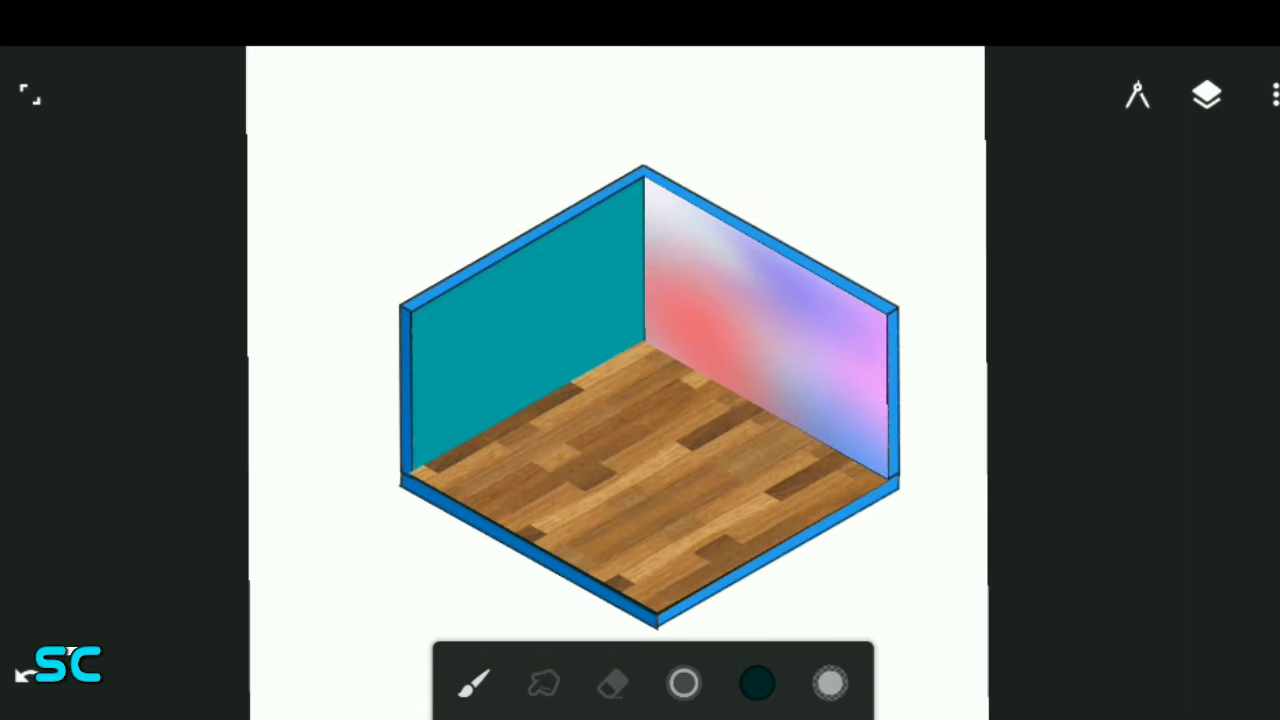
Export the painting in PNG format and save it to storage
click(1274, 96)
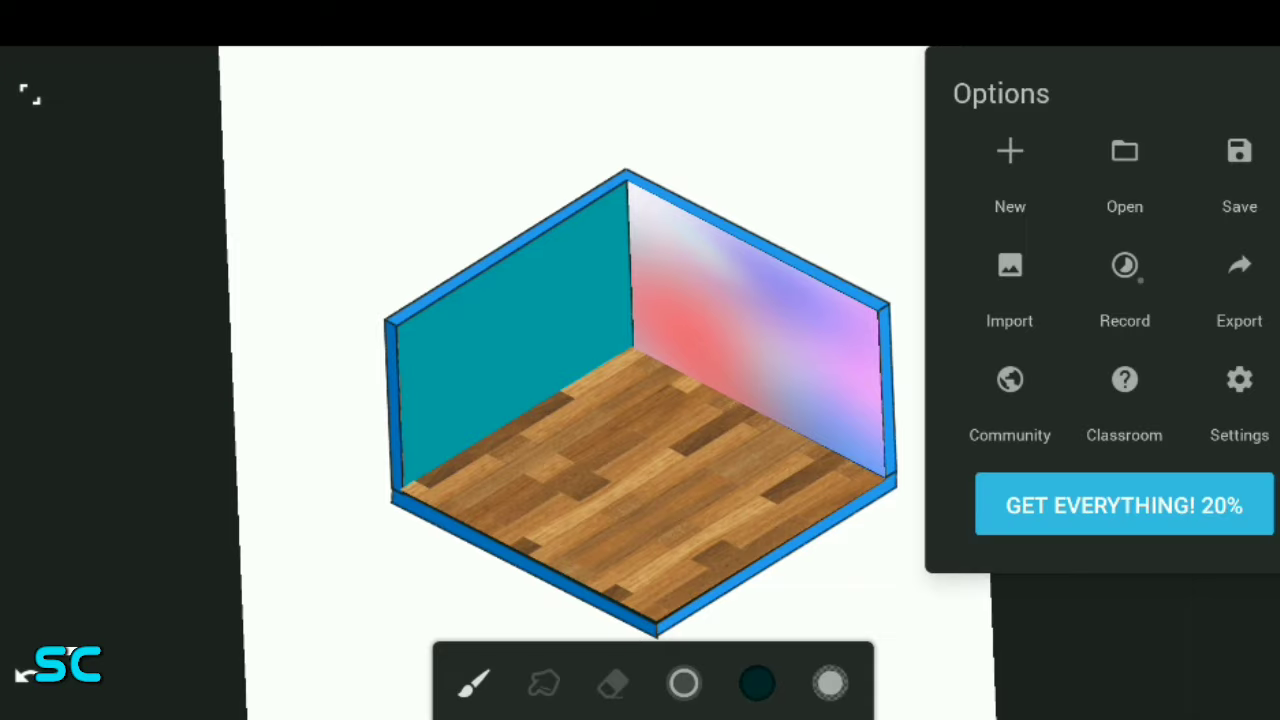
click(1238, 280)
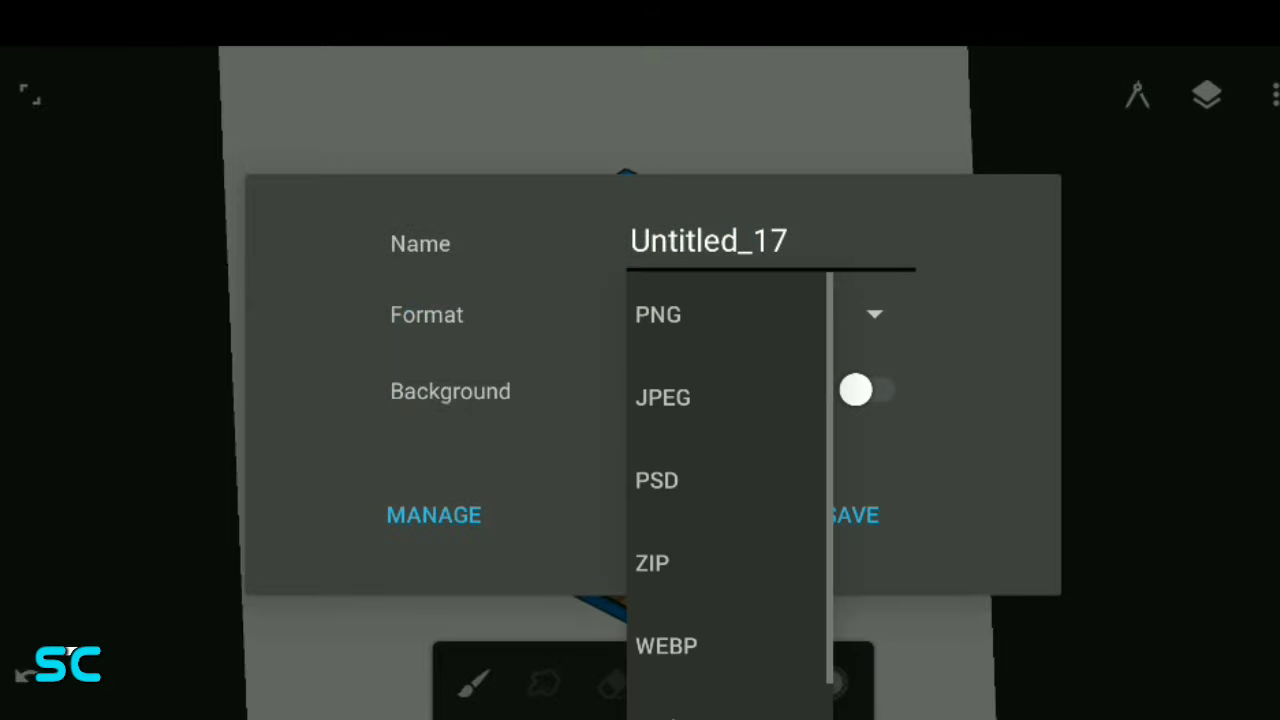
click(852, 514)
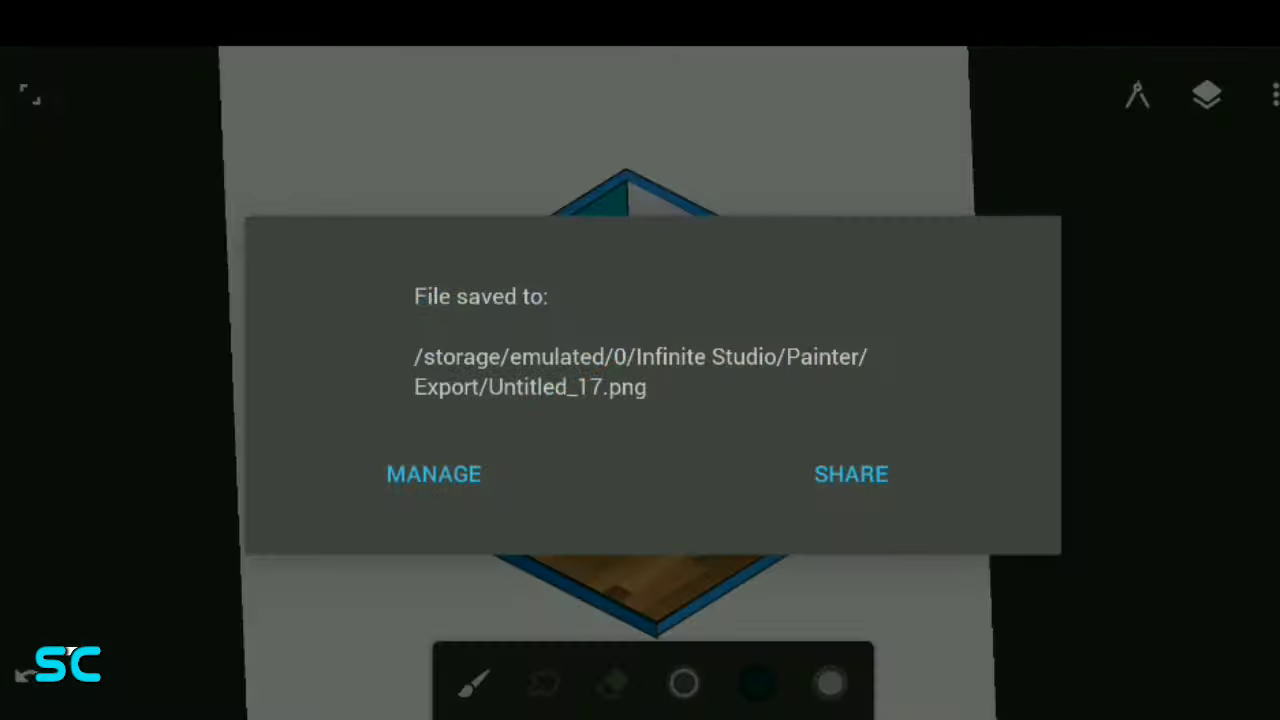